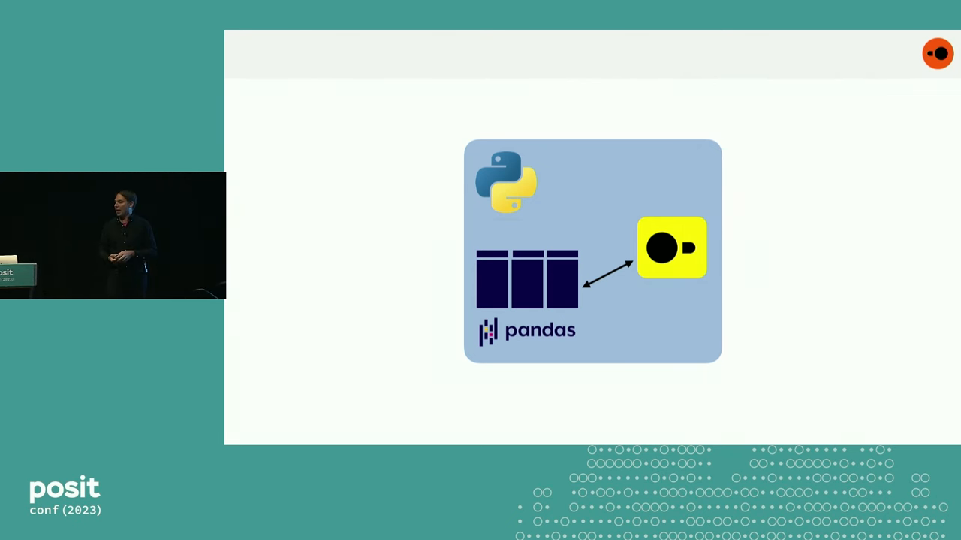
Advance past the slides to the R demo script comparing PostgreSQL and DuckDB.
key(Right)
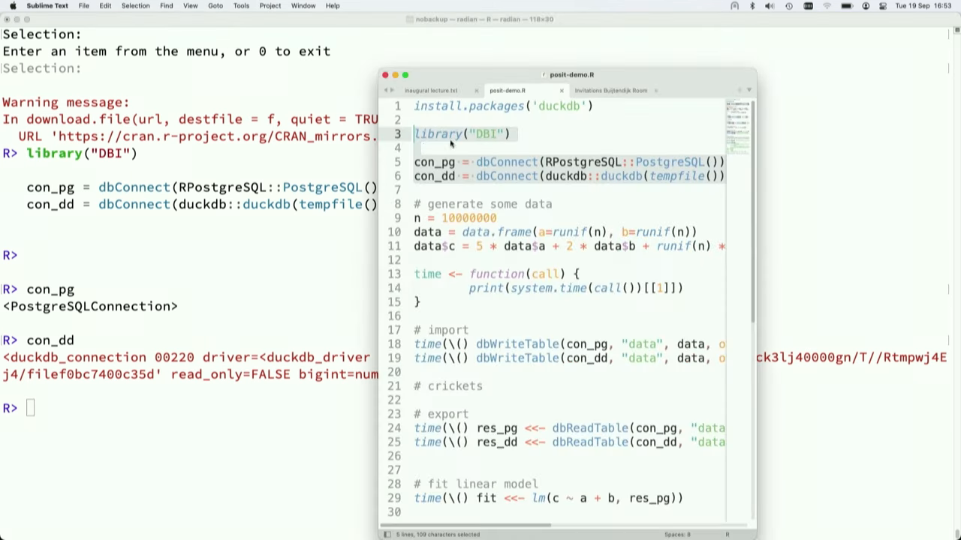
Run head(data) in the R console to show the first rows with columns a, b, c.
click(423, 288)
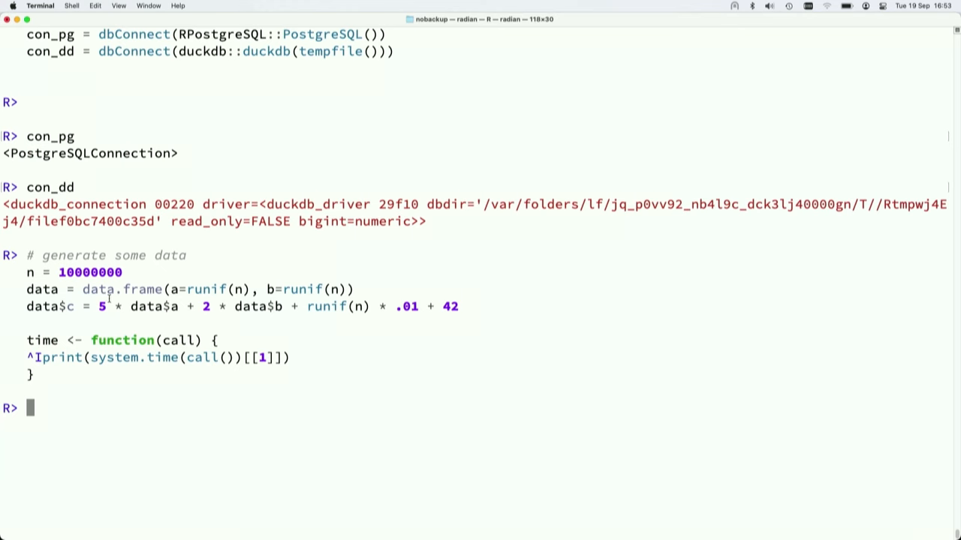
text(head(d)
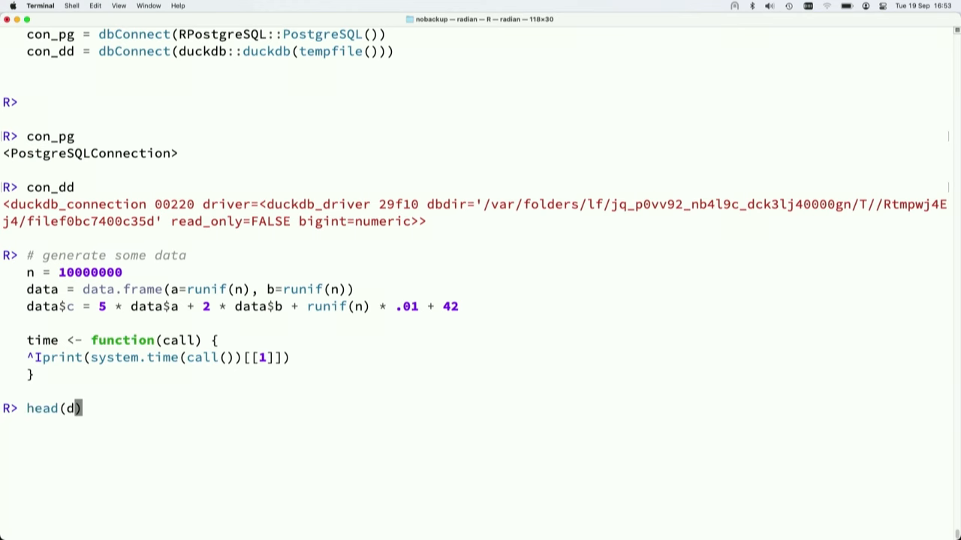
text(ata)
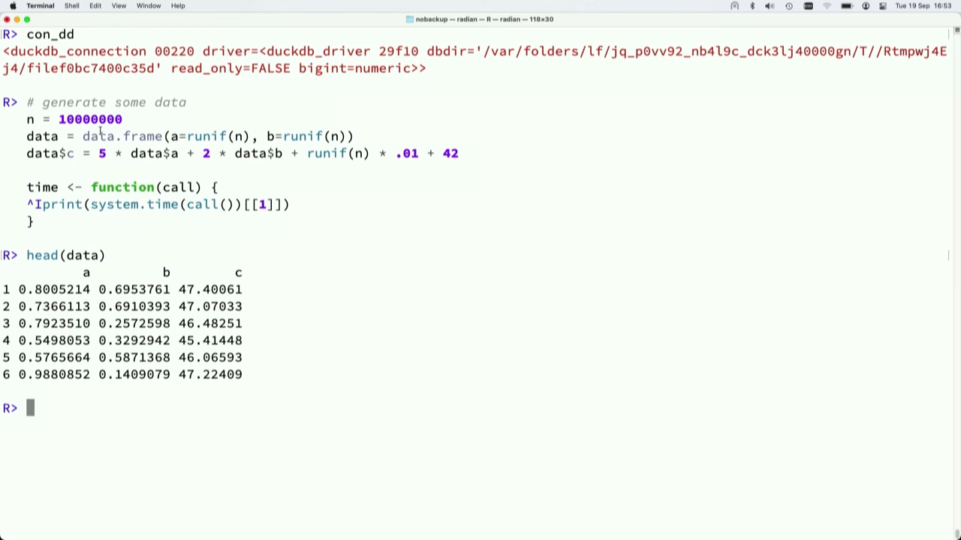
double_click(87, 120)
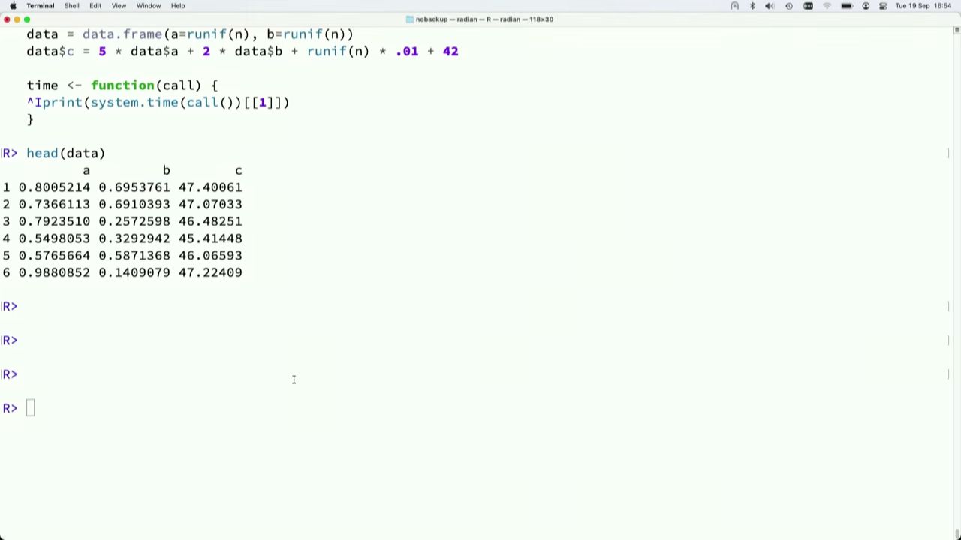
Time dbWriteTable of data to PostgreSQL with overwrite=TRUE, reporting 11.715 seconds.
text(time(\() dbWriteTable(con_pg, "data", data, overwrite=TRUE)))
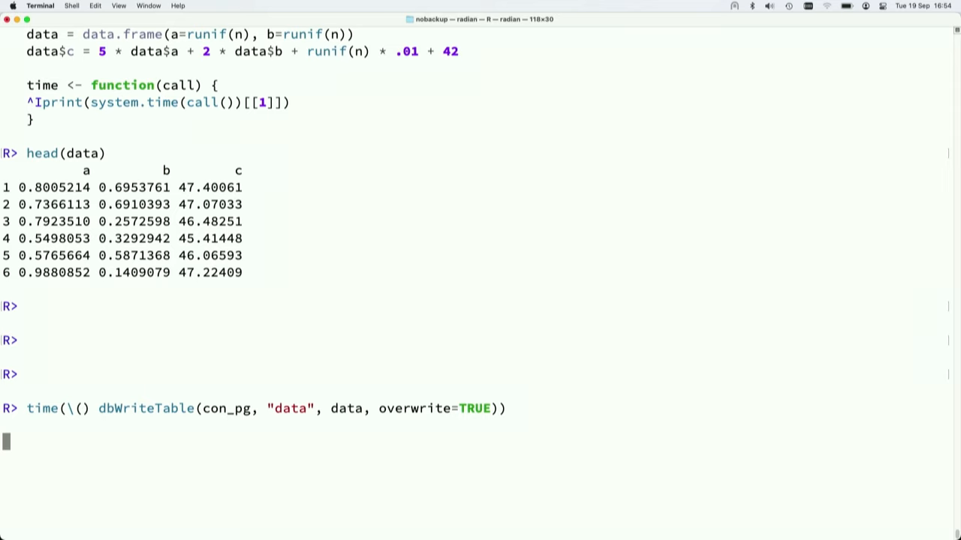
key(Return)
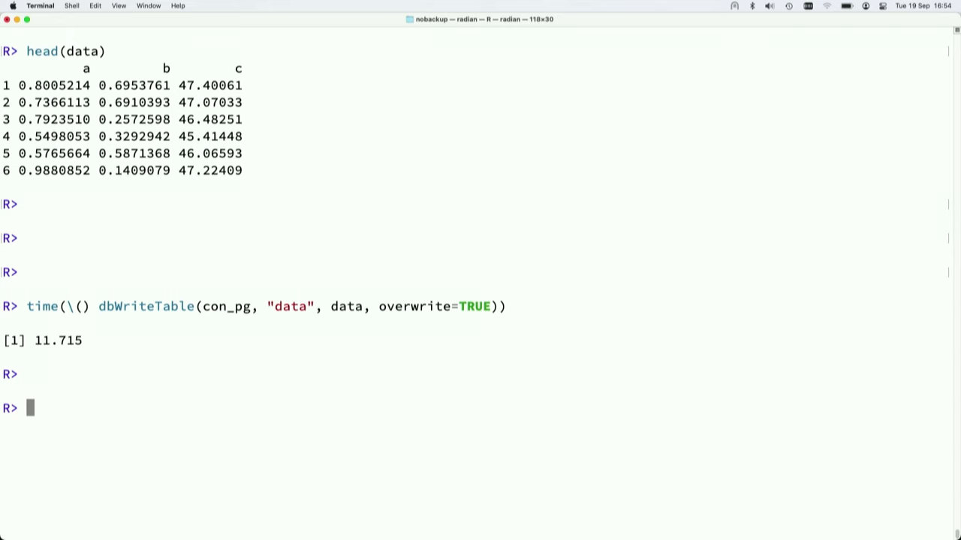
mouse_move(295, 383)
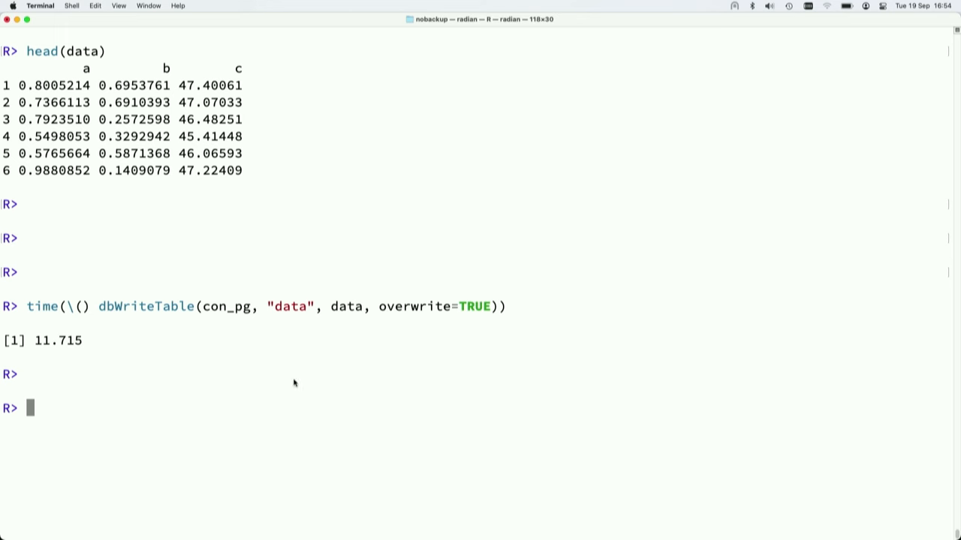
mouse_move(359, 379)
text(time(\() dbWriteTable(con_dd, "data", data, overwrite=TRUE)
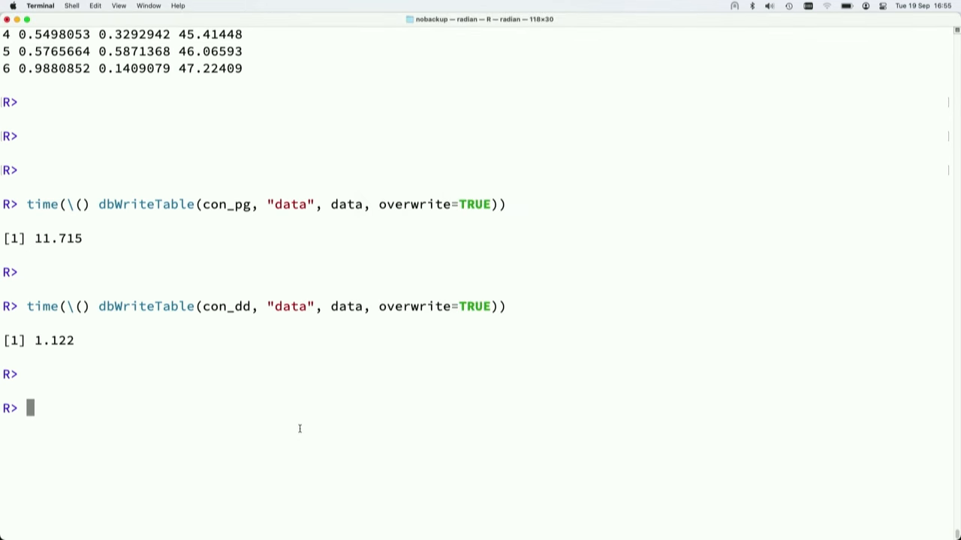
Time reading the data table back from PostgreSQL into res_pg with dbReadTable.
text(time(\() res_pg <<- dbReadTable(con_pg, "data")))
text(time(\() res_dd <<- dbReadTable(con_dd, "data)
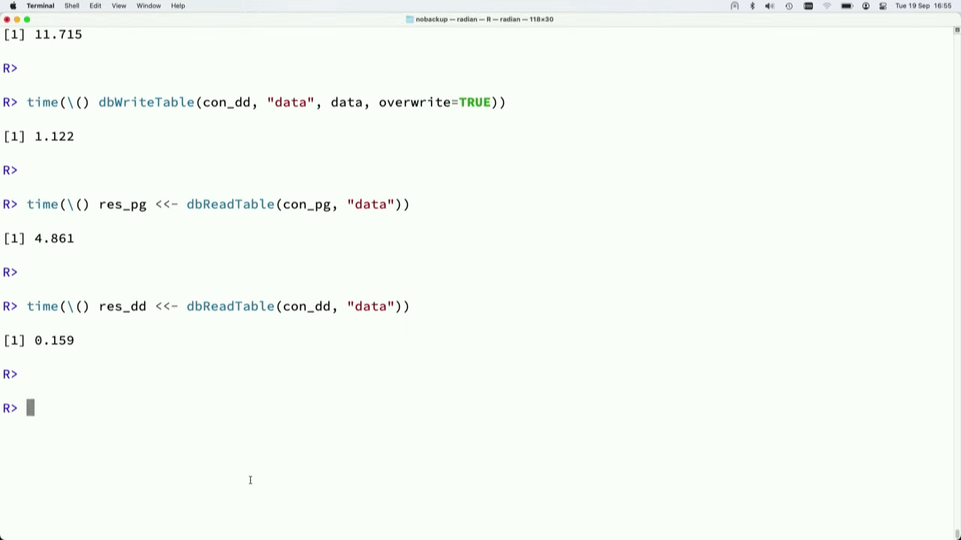
Time fitting the linear model lm(c ~ a + b) on res_pg.
text(time(\() fit <<- lm(c ~ a + b, res_pg)))
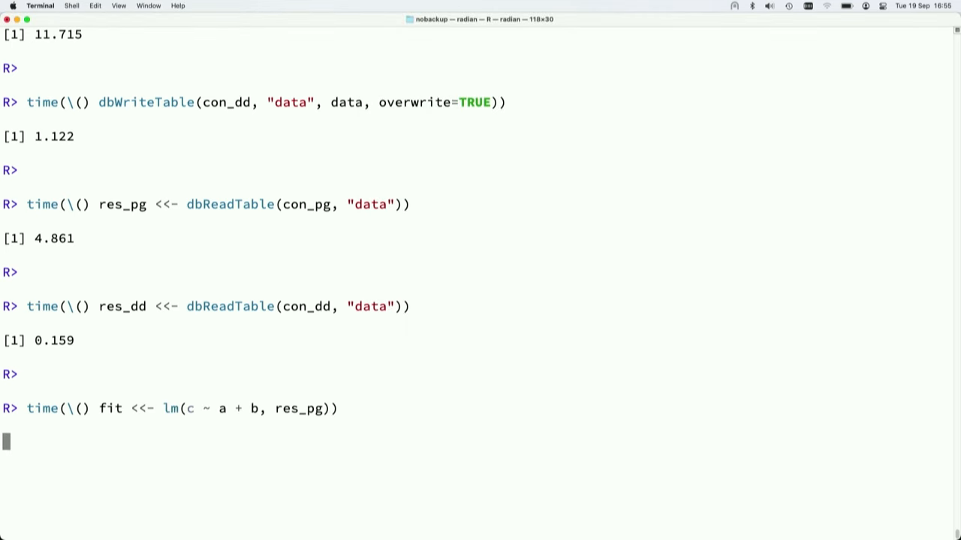
key(Return)
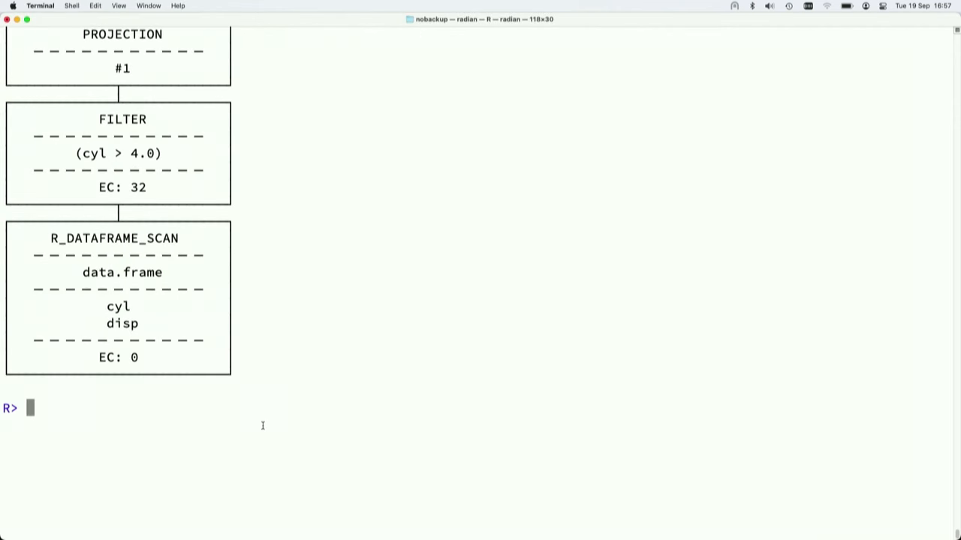
Run DuckDB's EXPLAIN for SELECT DISTINCT disp FROM mtcars WHERE cyl > 4 and review the plan.
key(Return)
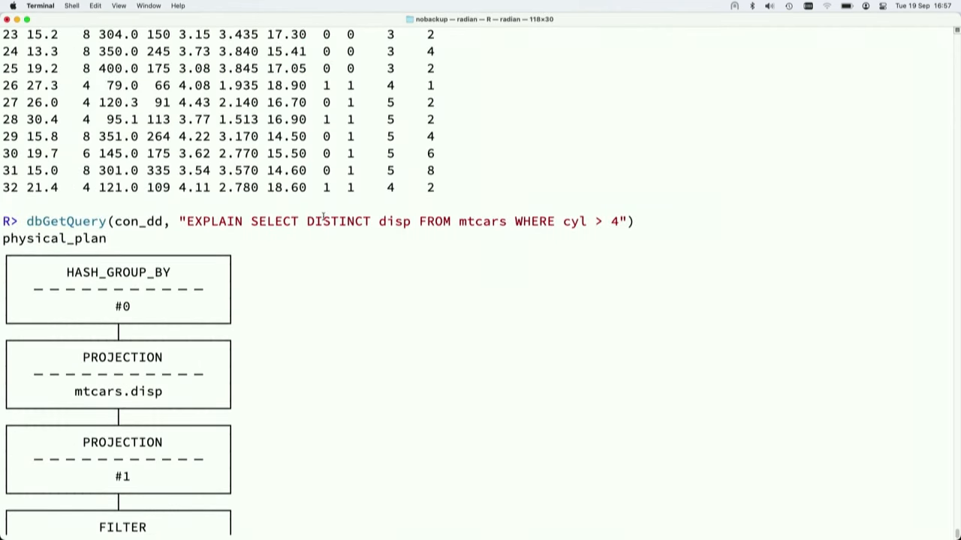
double_click(337, 222)
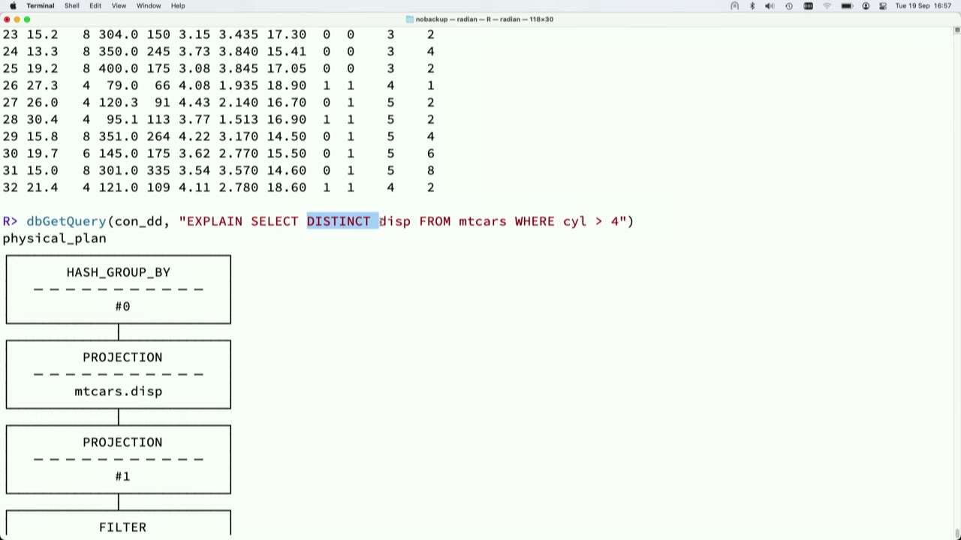
mouse_move(422, 222)
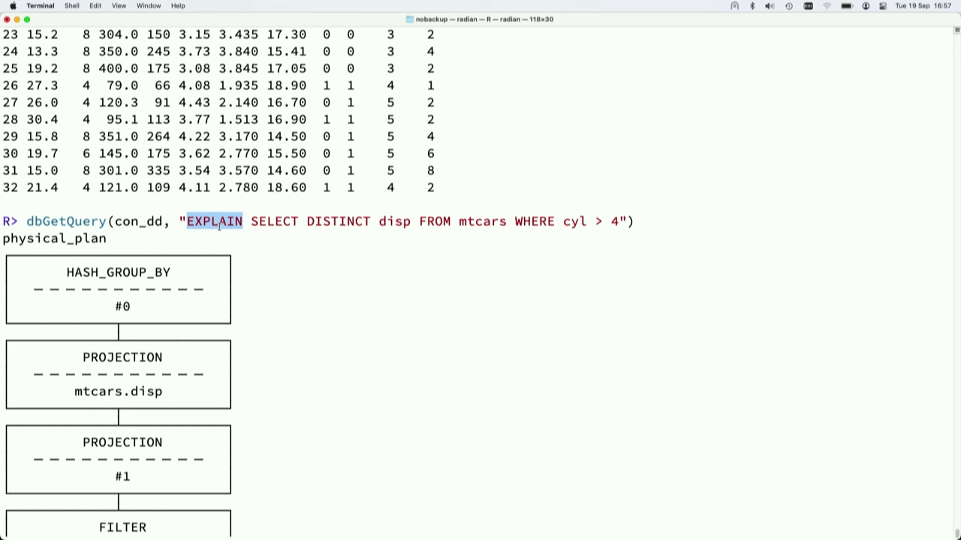
scroll(down, 3)
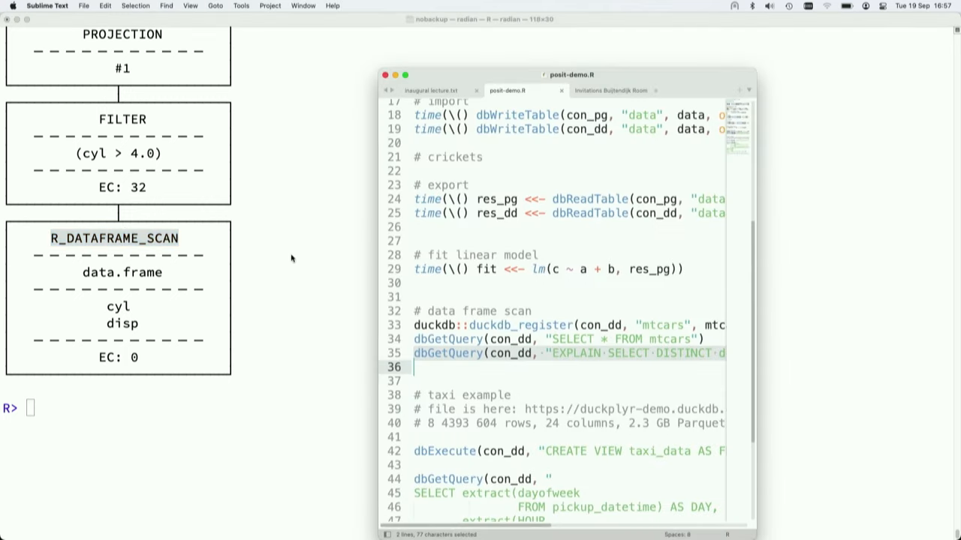
Scroll posit-demo.R to the dbExecute CREATE VIEW taxi_data statement over the 2019 parquet file.
scroll(down, 3)
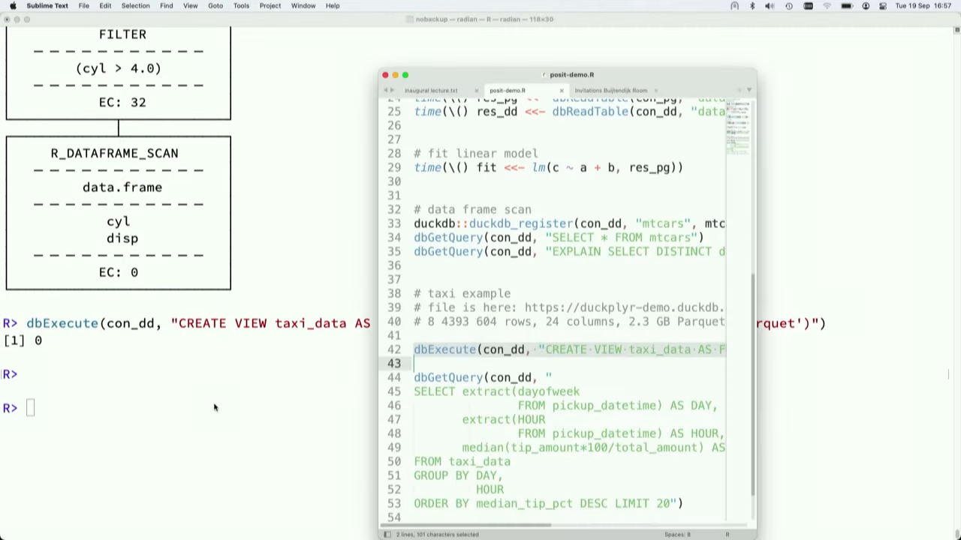
scroll(right, 3)
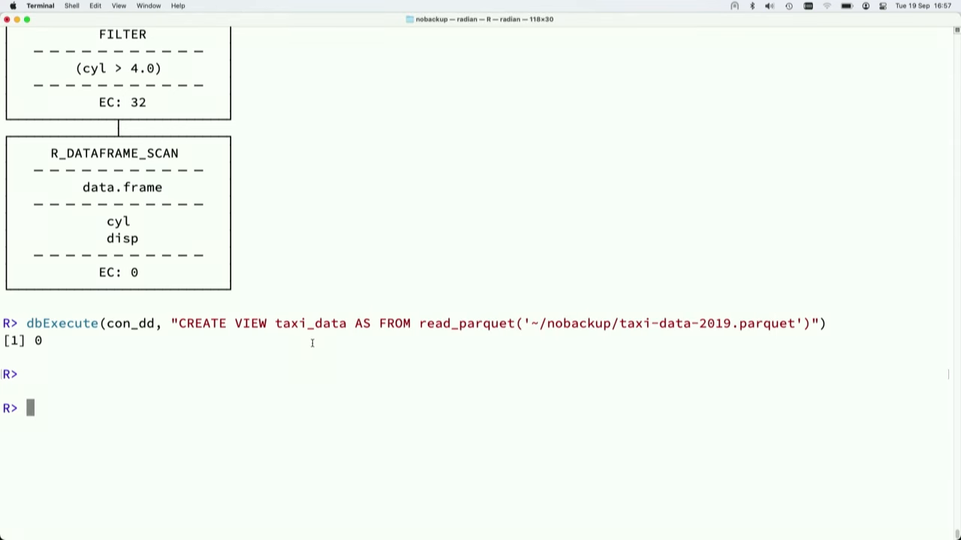
Enter dbGetQuery(con_dd, "SELECT COUNT(*) FROM taxi_data") to count the taxi rows.
text(dbGe)
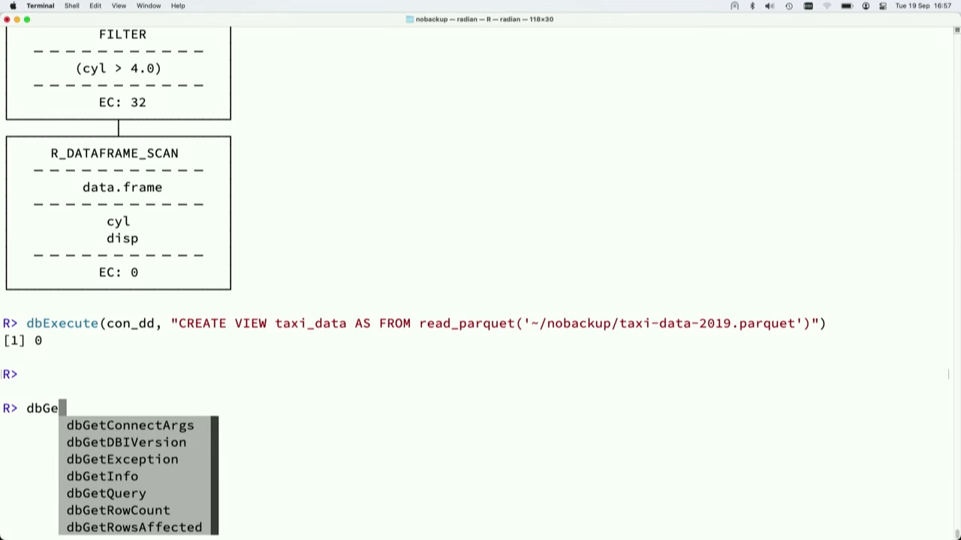
click(105, 493)
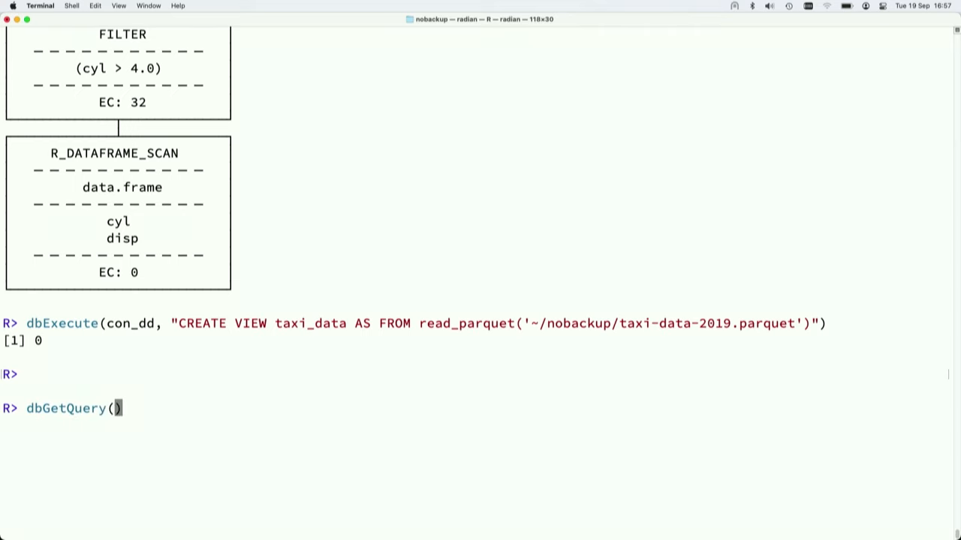
text(con_dd, "SE)
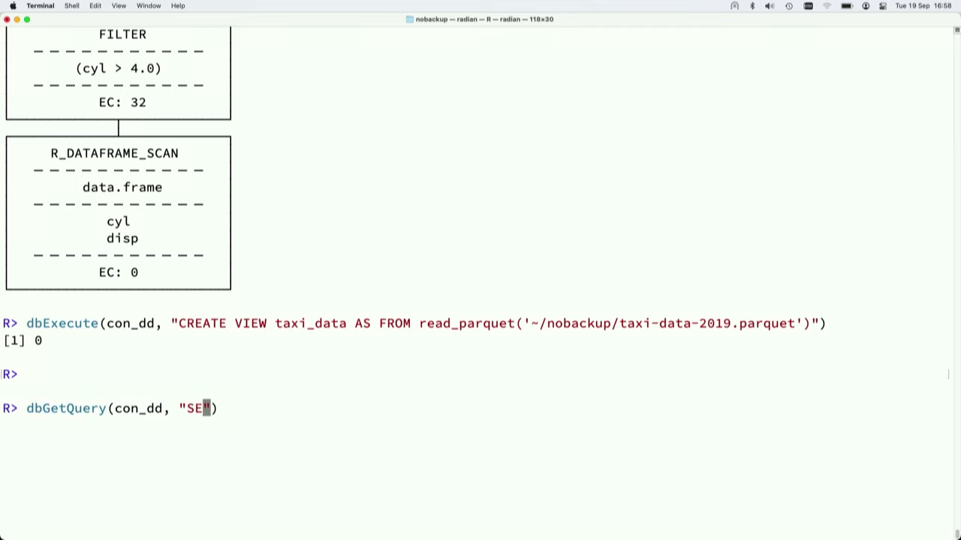
text(LECT COUNT)
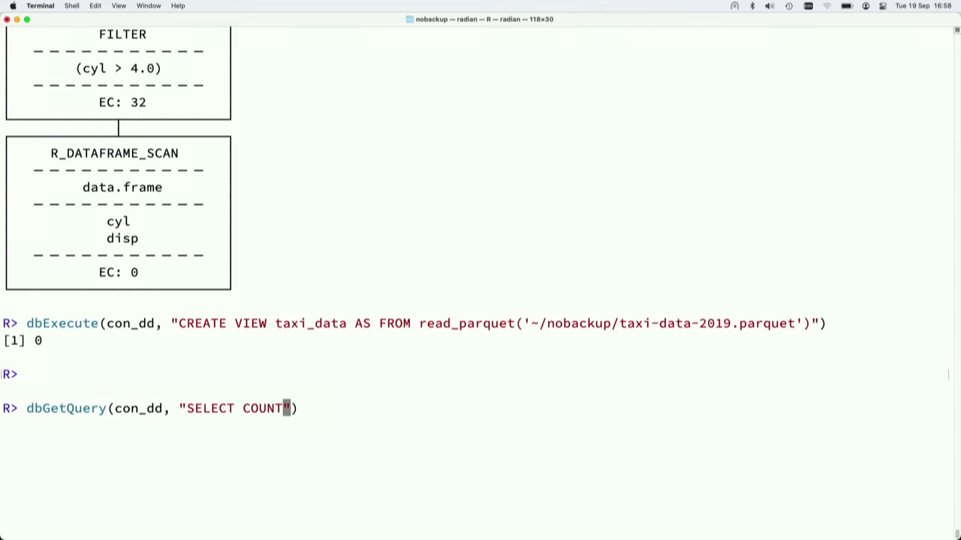
text((*) FORM)
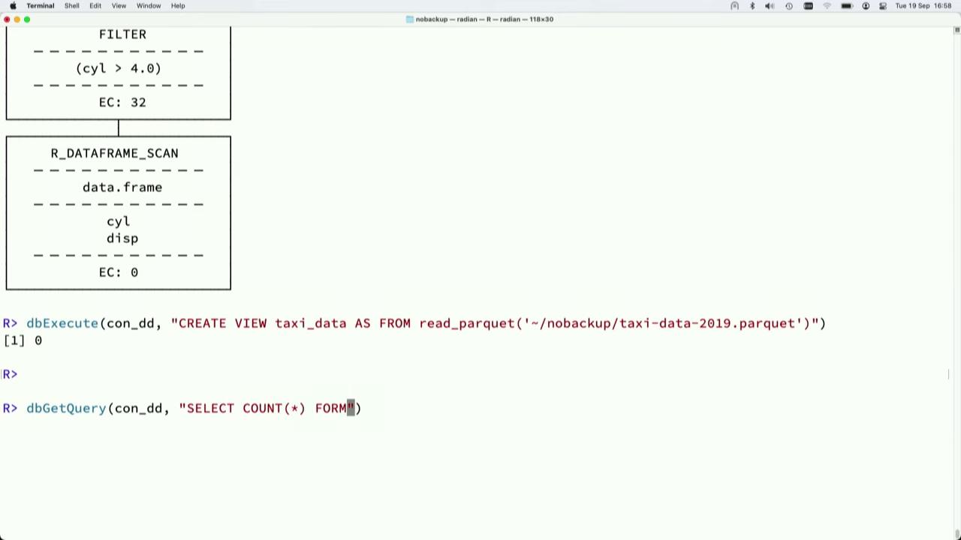
text(FROM taxi_data)
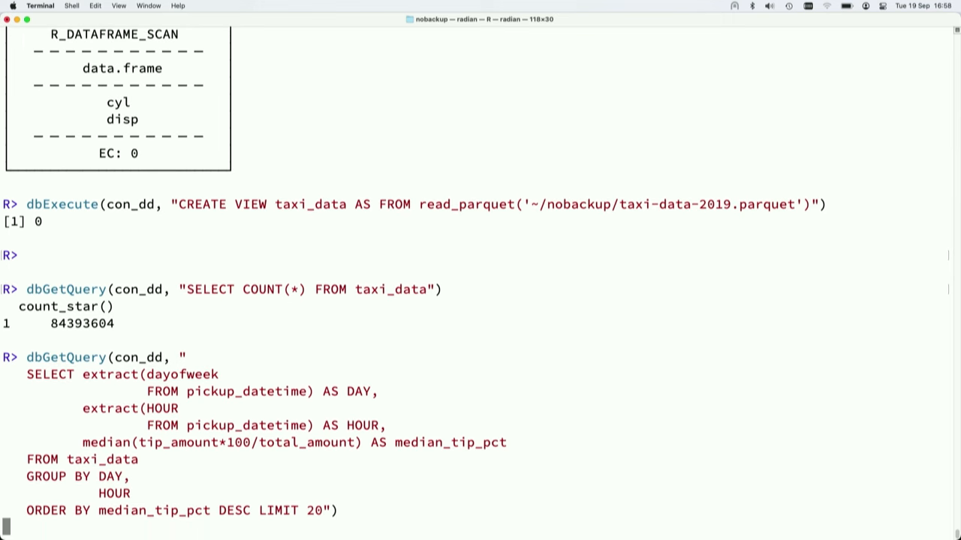
Run the median tip percentage query for the top 20 day-hour rows, then present the closing DuckDB slide.
key(Return)
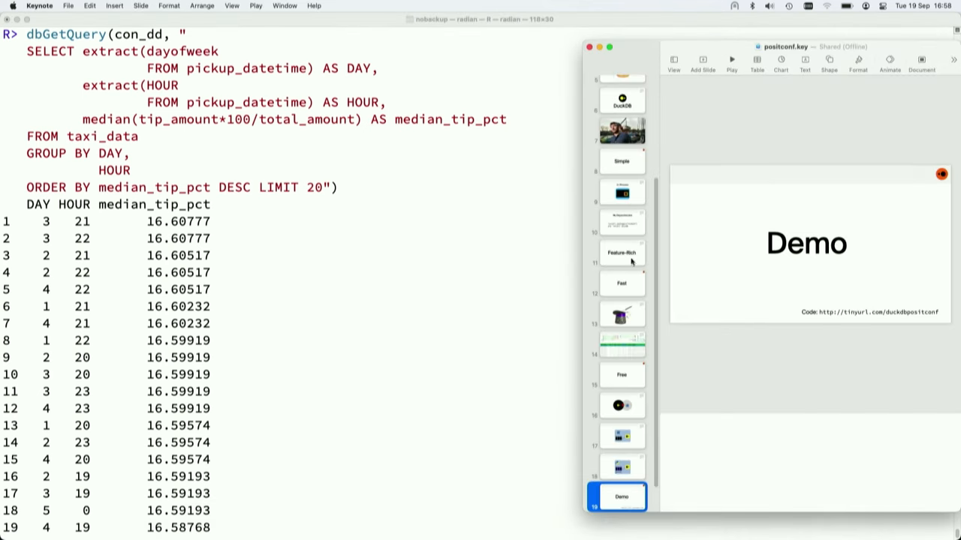
click(730, 60)
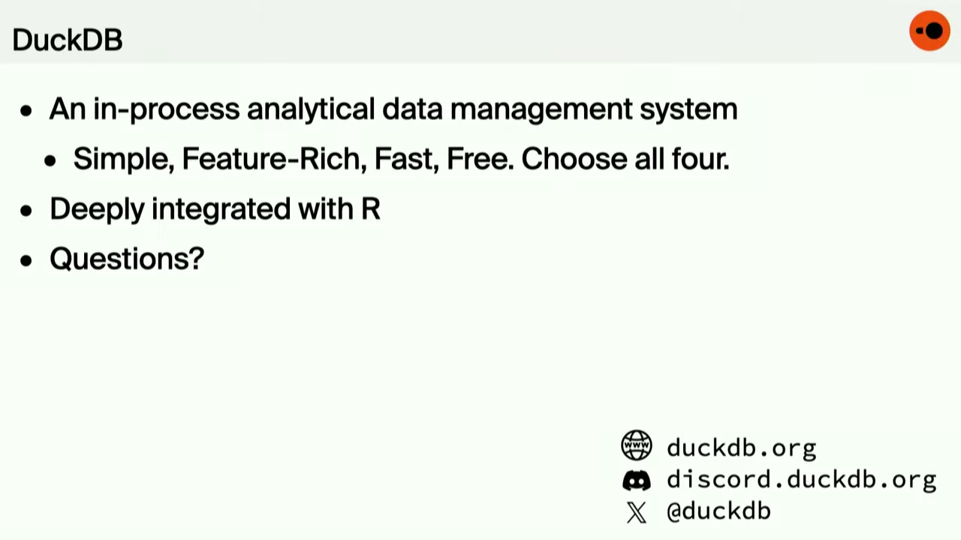